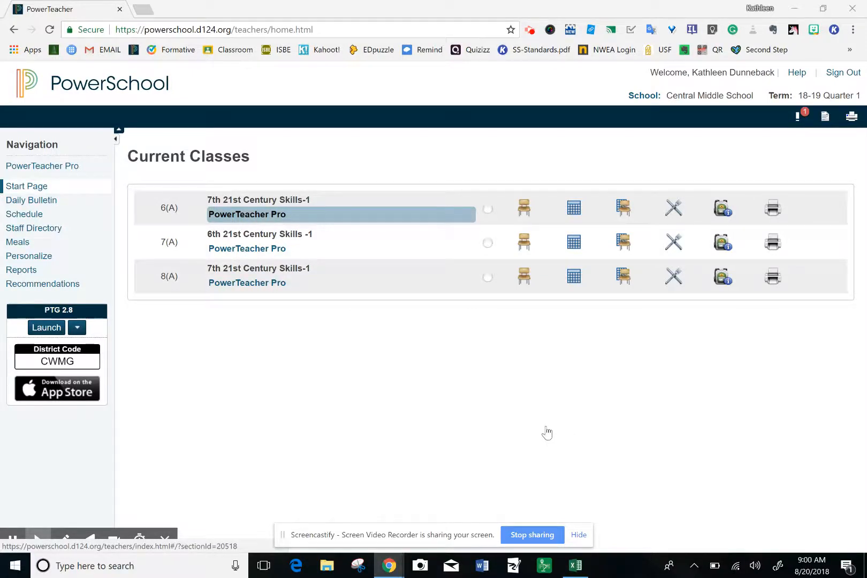
# - Open the 6(A) 7th 21st Century Skills-1 class and show its Reports list
pyautogui.click(248, 214)
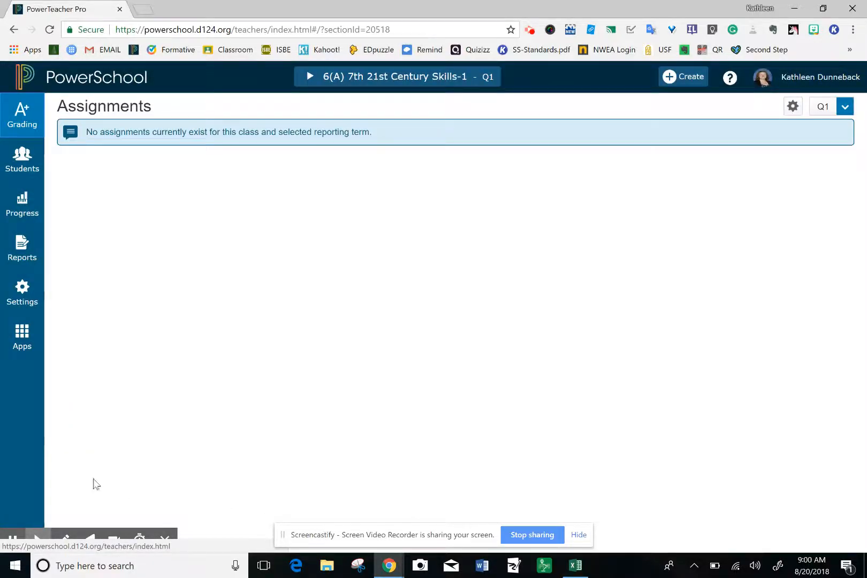
pyautogui.click(21, 247)
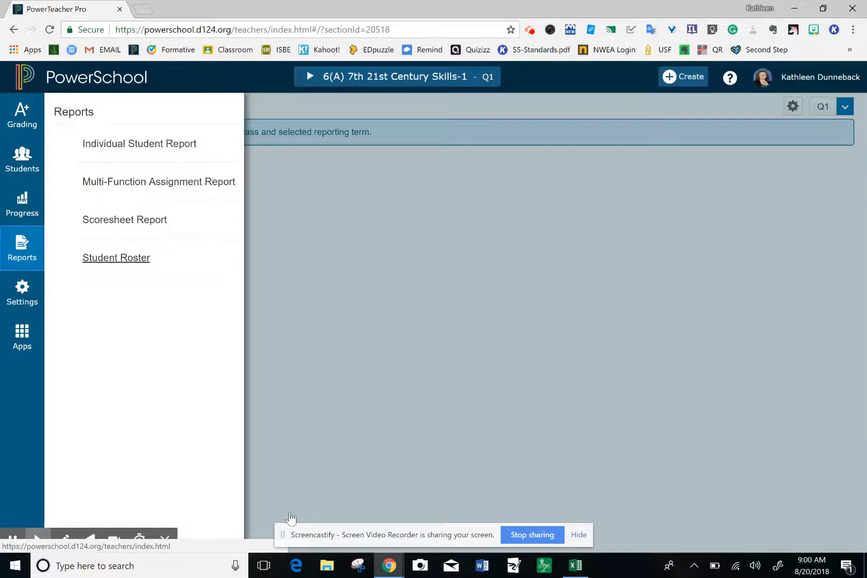
# - Start a Student Roster report and add a Birthday column after Student Name
pyautogui.click(116, 258)
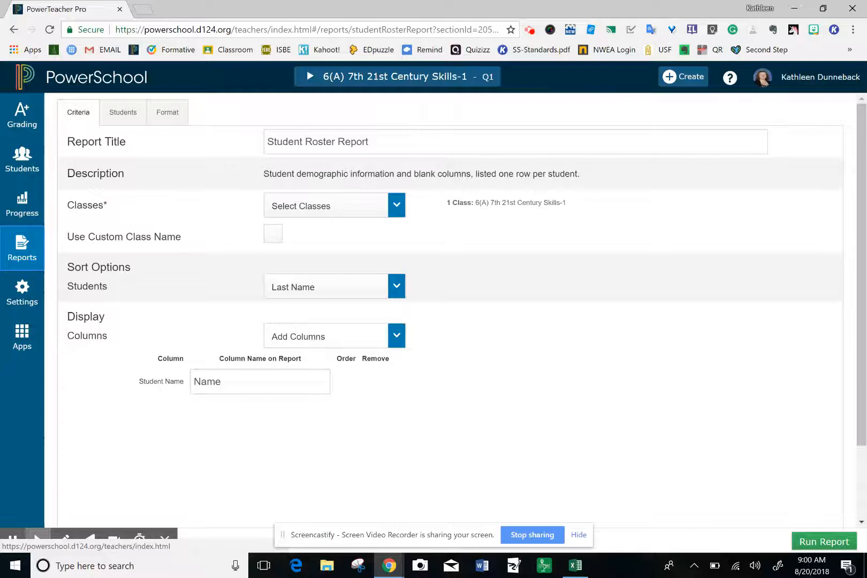
pyautogui.click(397, 335)
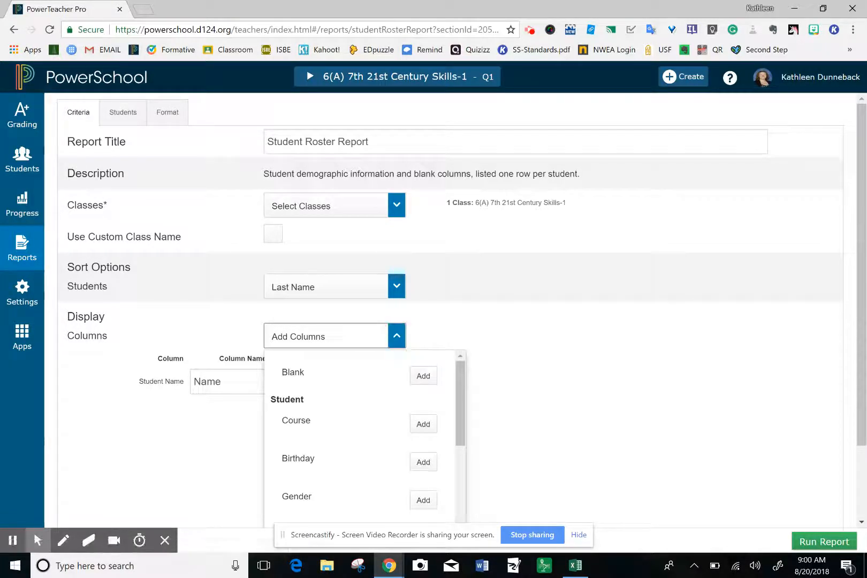
pyautogui.click(422, 462)
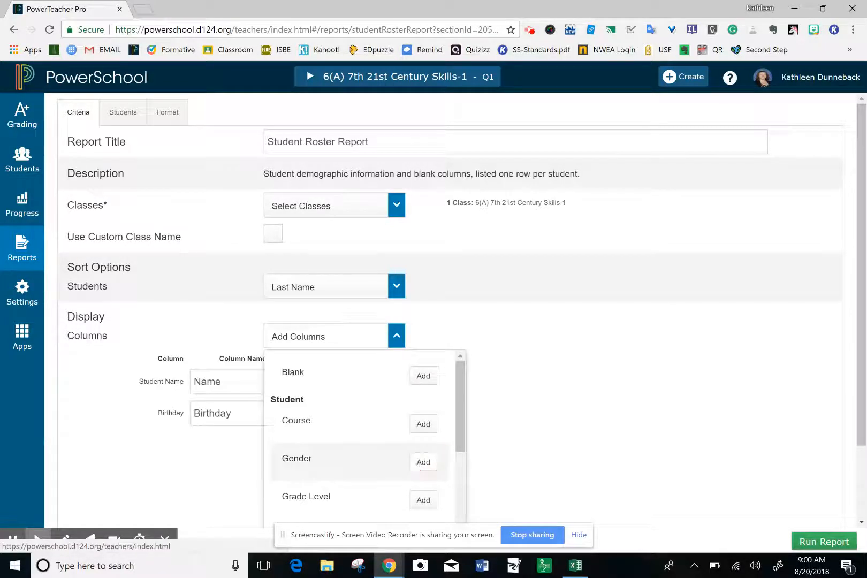
pyautogui.click(397, 336)
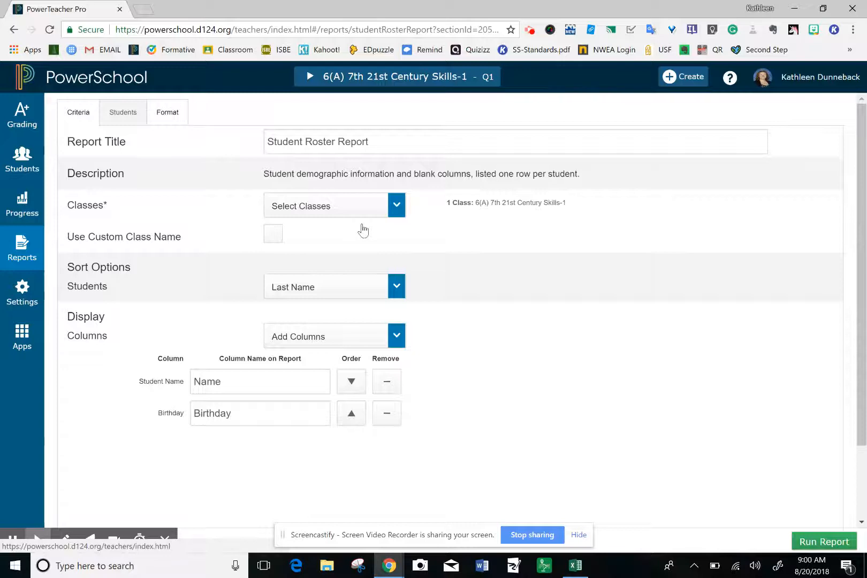
# - Run the roster report with Excel output and open the downloaded .xlsx file
pyautogui.click(167, 112)
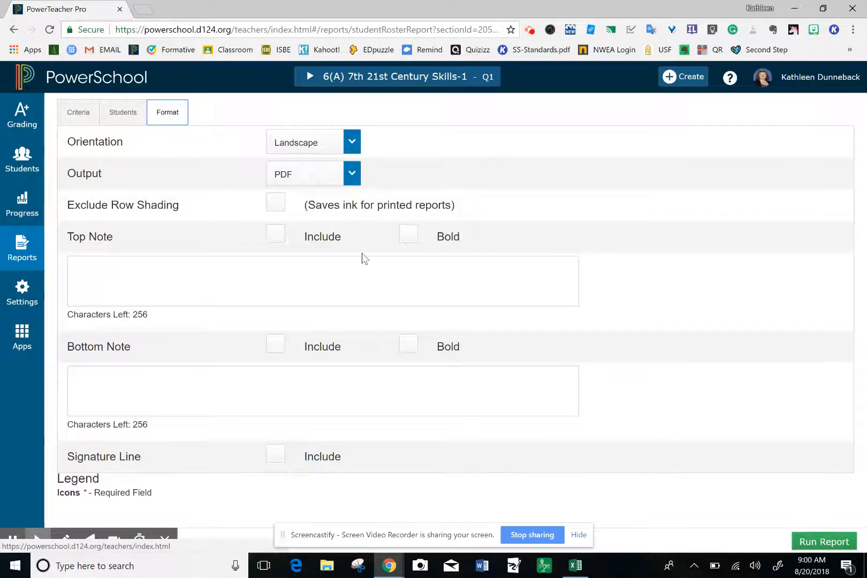
pyautogui.click(352, 173)
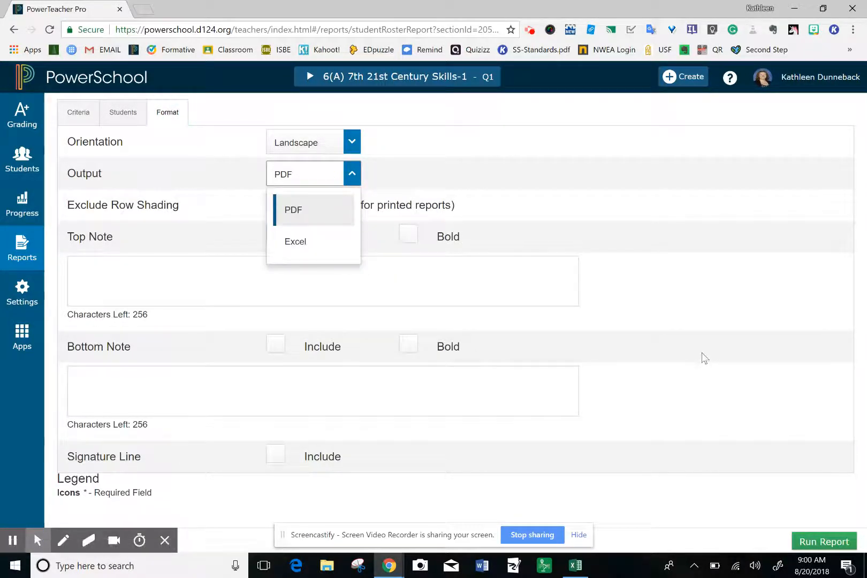
pyautogui.click(296, 242)
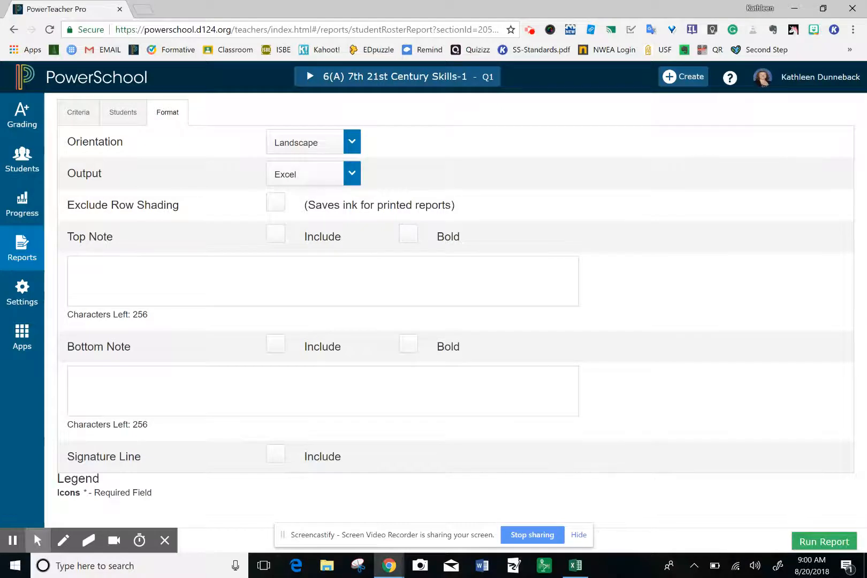
pyautogui.click(823, 541)
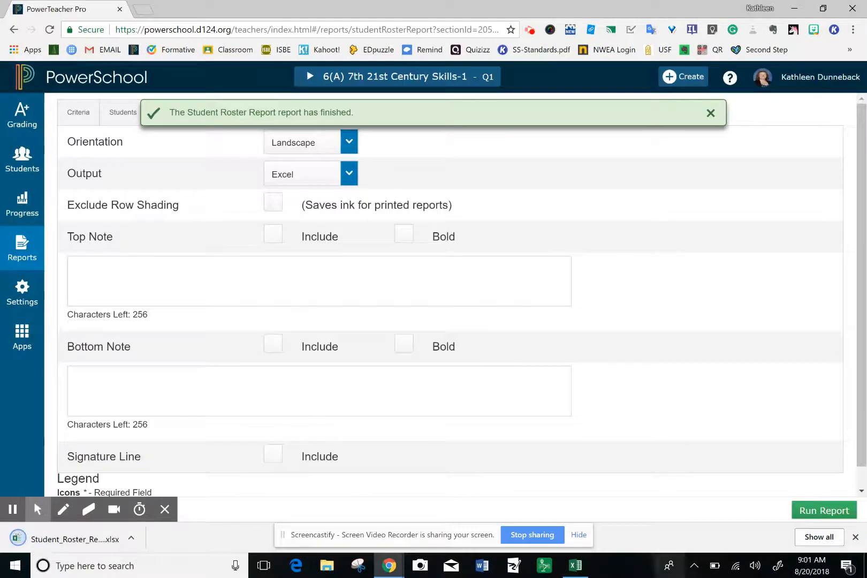
pyautogui.click(711, 113)
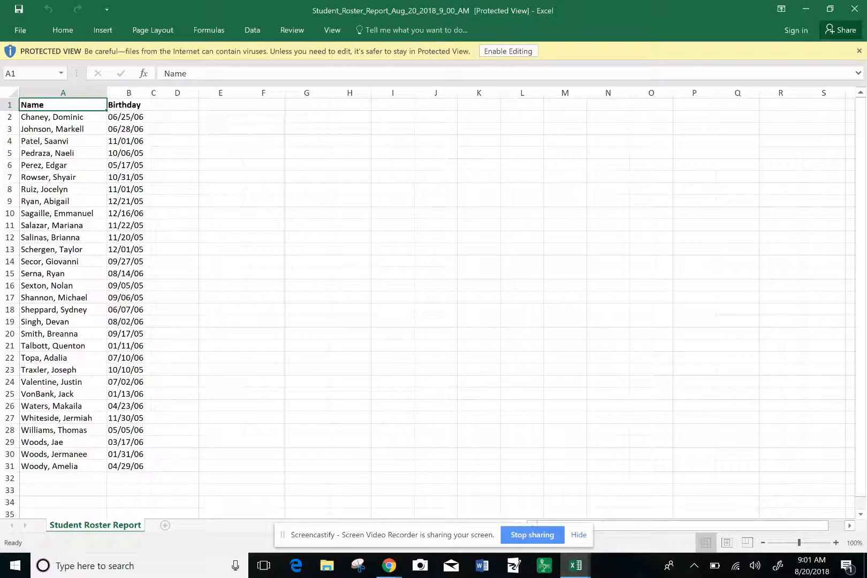
# - Enable editing and delete the Name/Birthday header in row 1
pyautogui.click(521, 92)
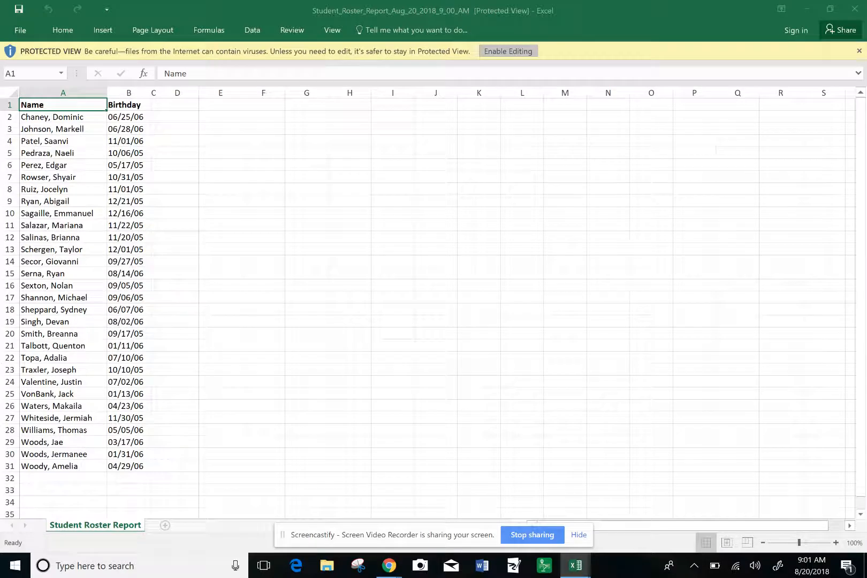
pyautogui.click(507, 50)
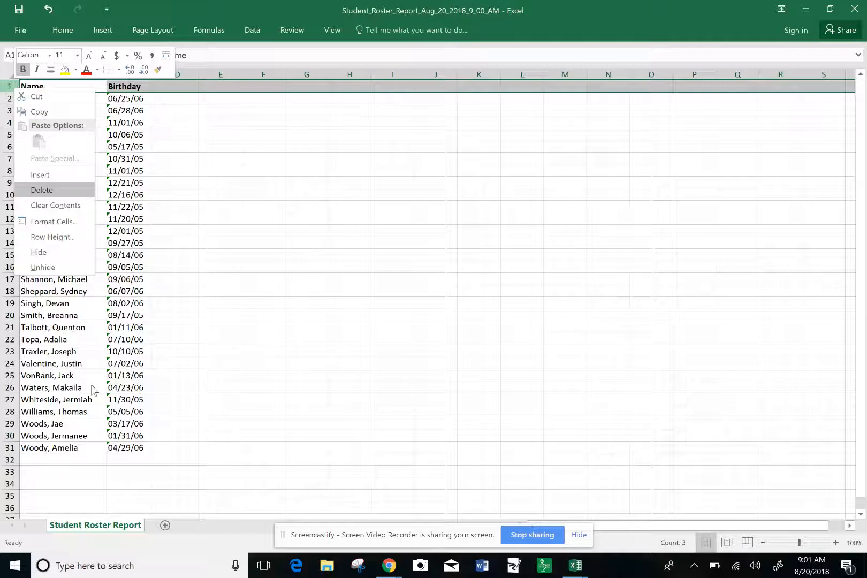
pyautogui.moveTo(101, 337)
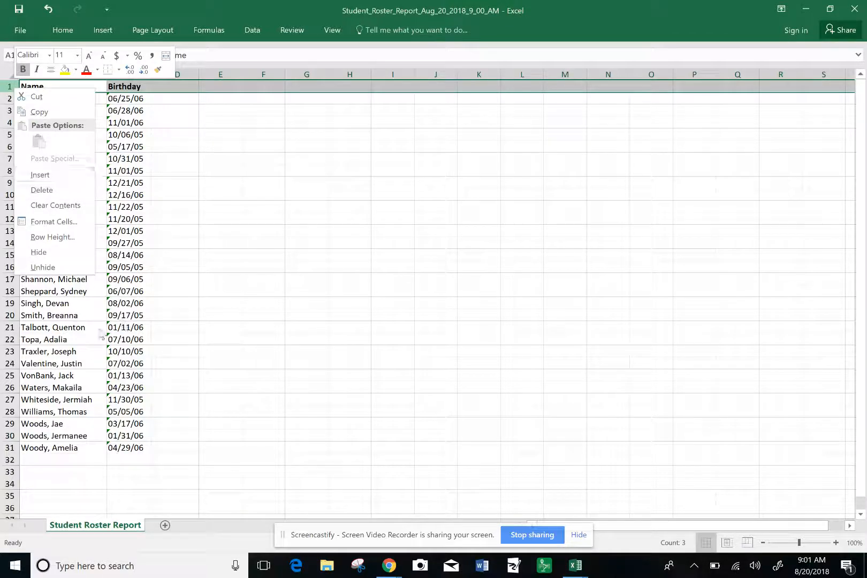
pyautogui.click(42, 190)
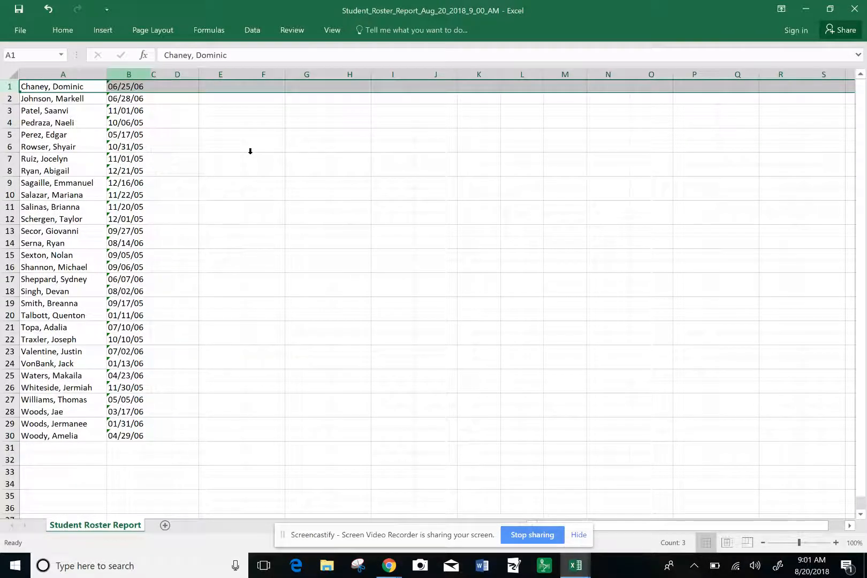
# - Select the birthday column B and apply Sort A to Z from Sort & Filter
pyautogui.click(128, 73)
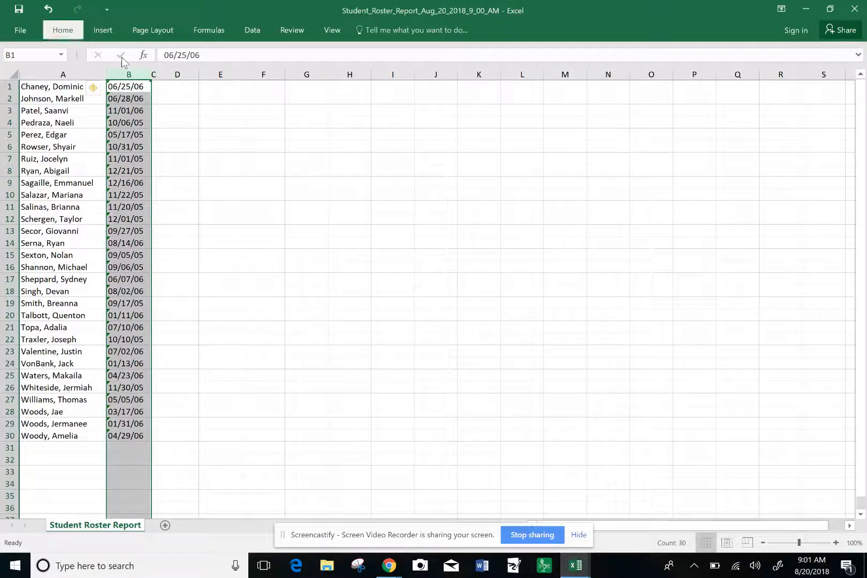
pyautogui.click(62, 30)
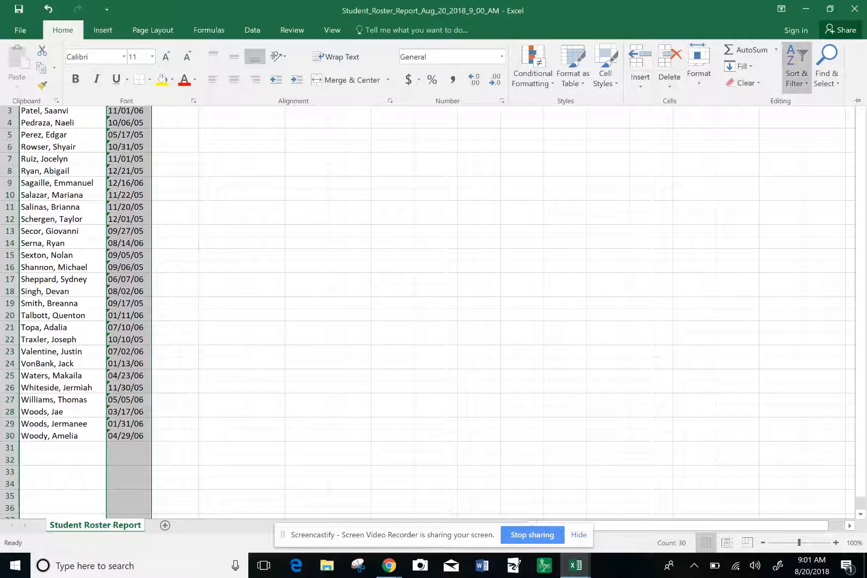
pyautogui.moveTo(797, 66)
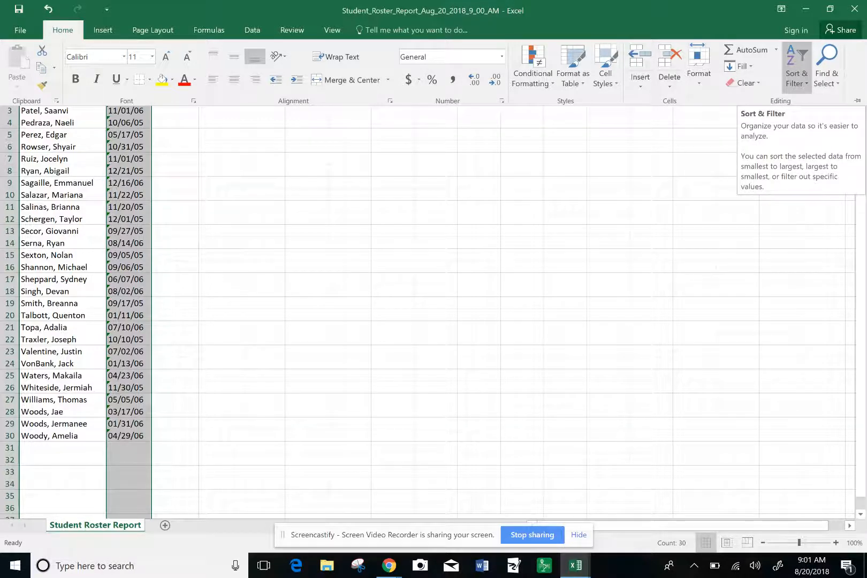
pyautogui.click(796, 67)
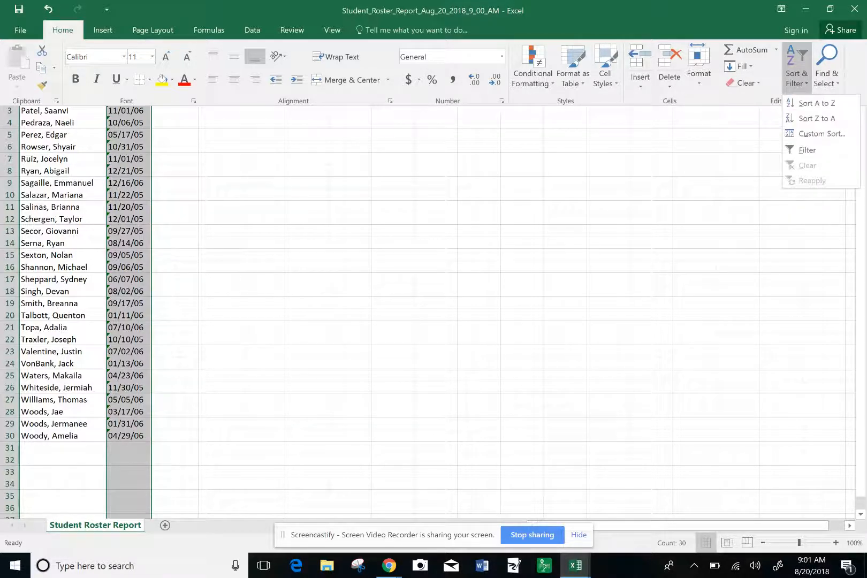
pyautogui.moveTo(815, 103)
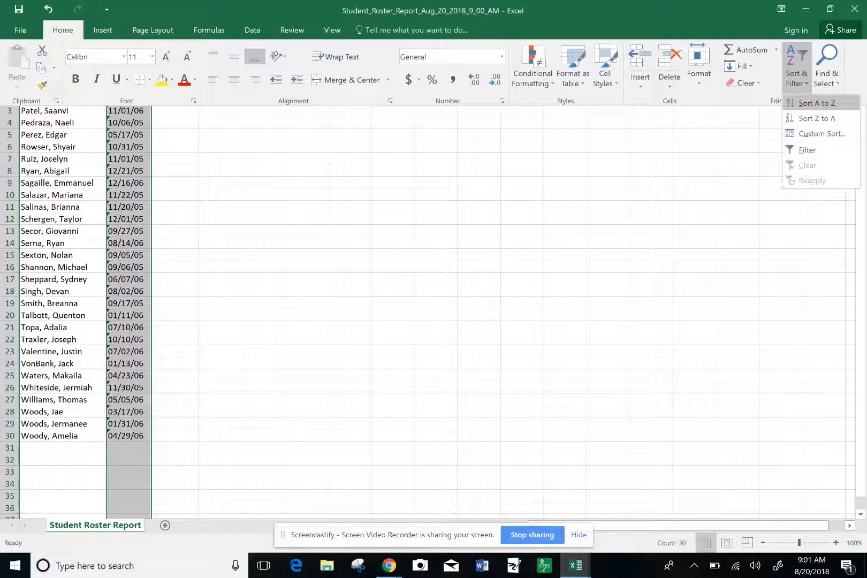
pyautogui.moveTo(819, 103)
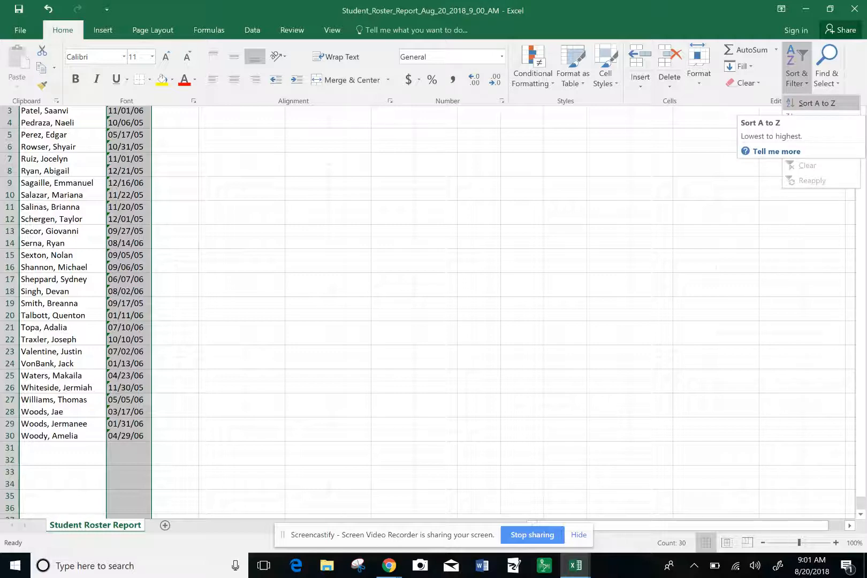
pyautogui.click(820, 102)
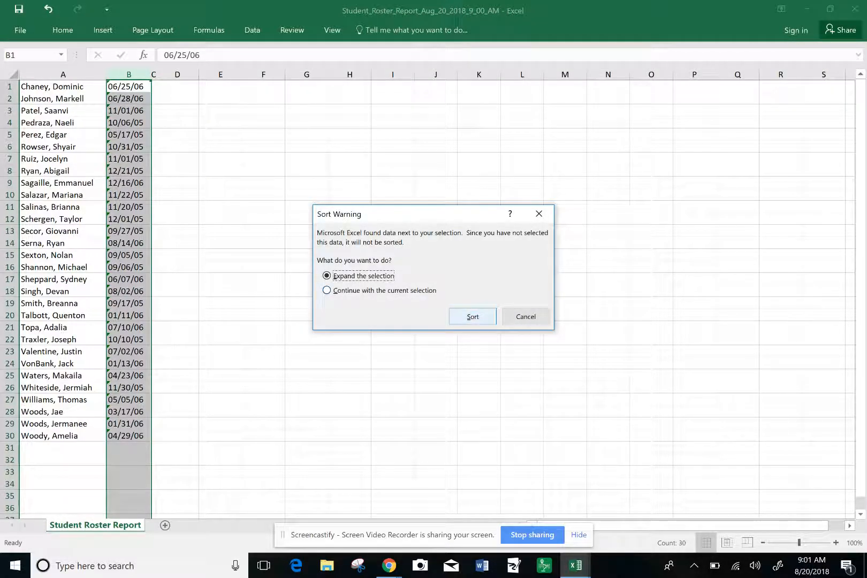
# - Confirm the sort with Expand the selection so names stay with their birthdays
pyautogui.click(472, 317)
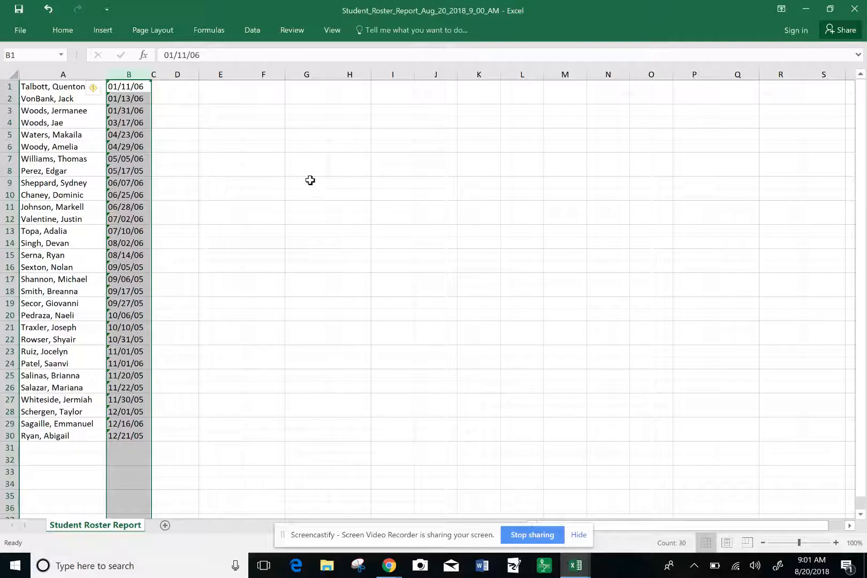
pyautogui.moveTo(294, 268)
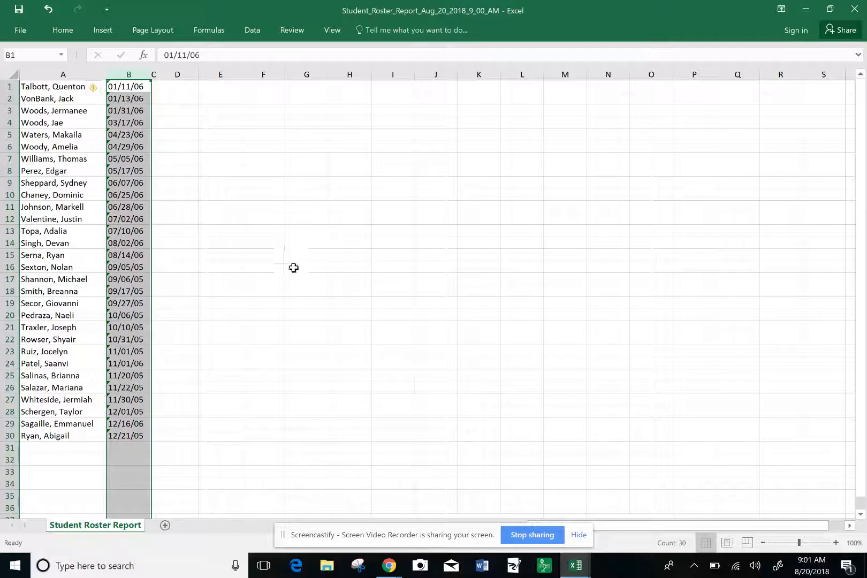
pyautogui.moveTo(301, 486)
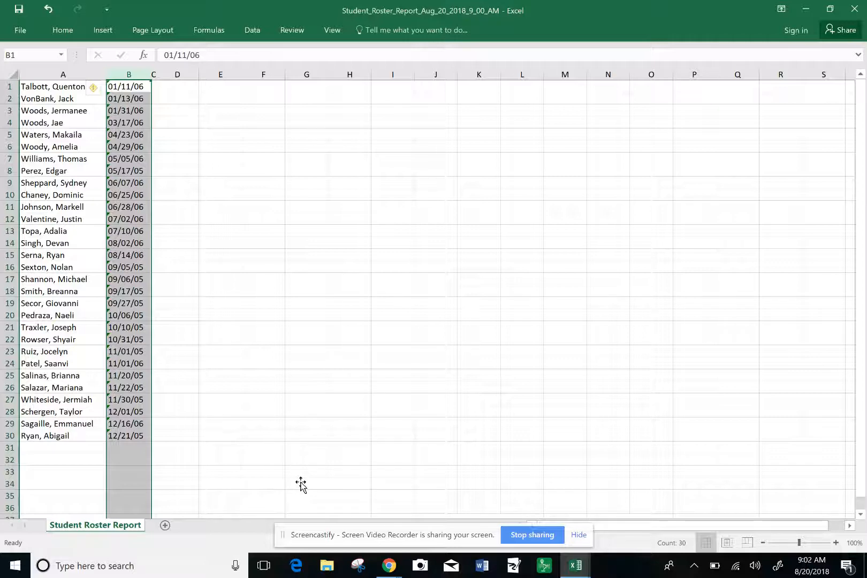
pyautogui.moveTo(303, 485)
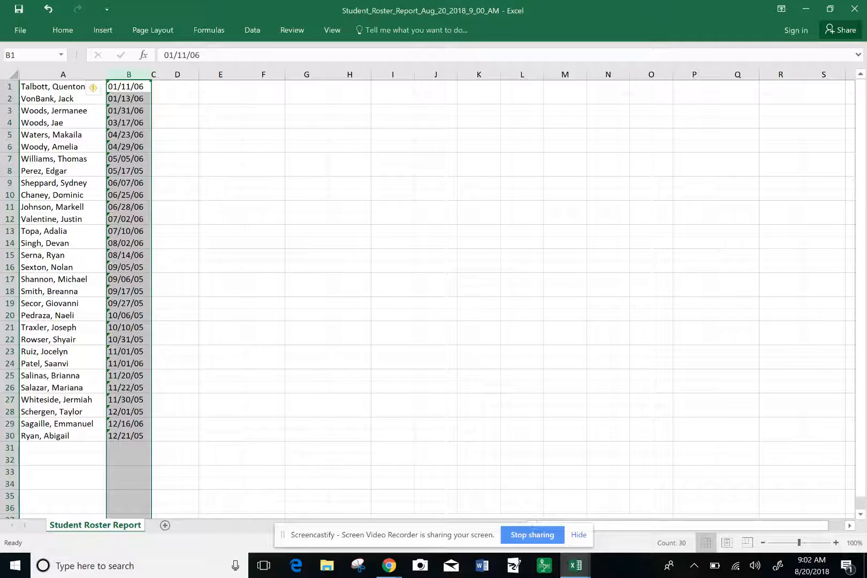